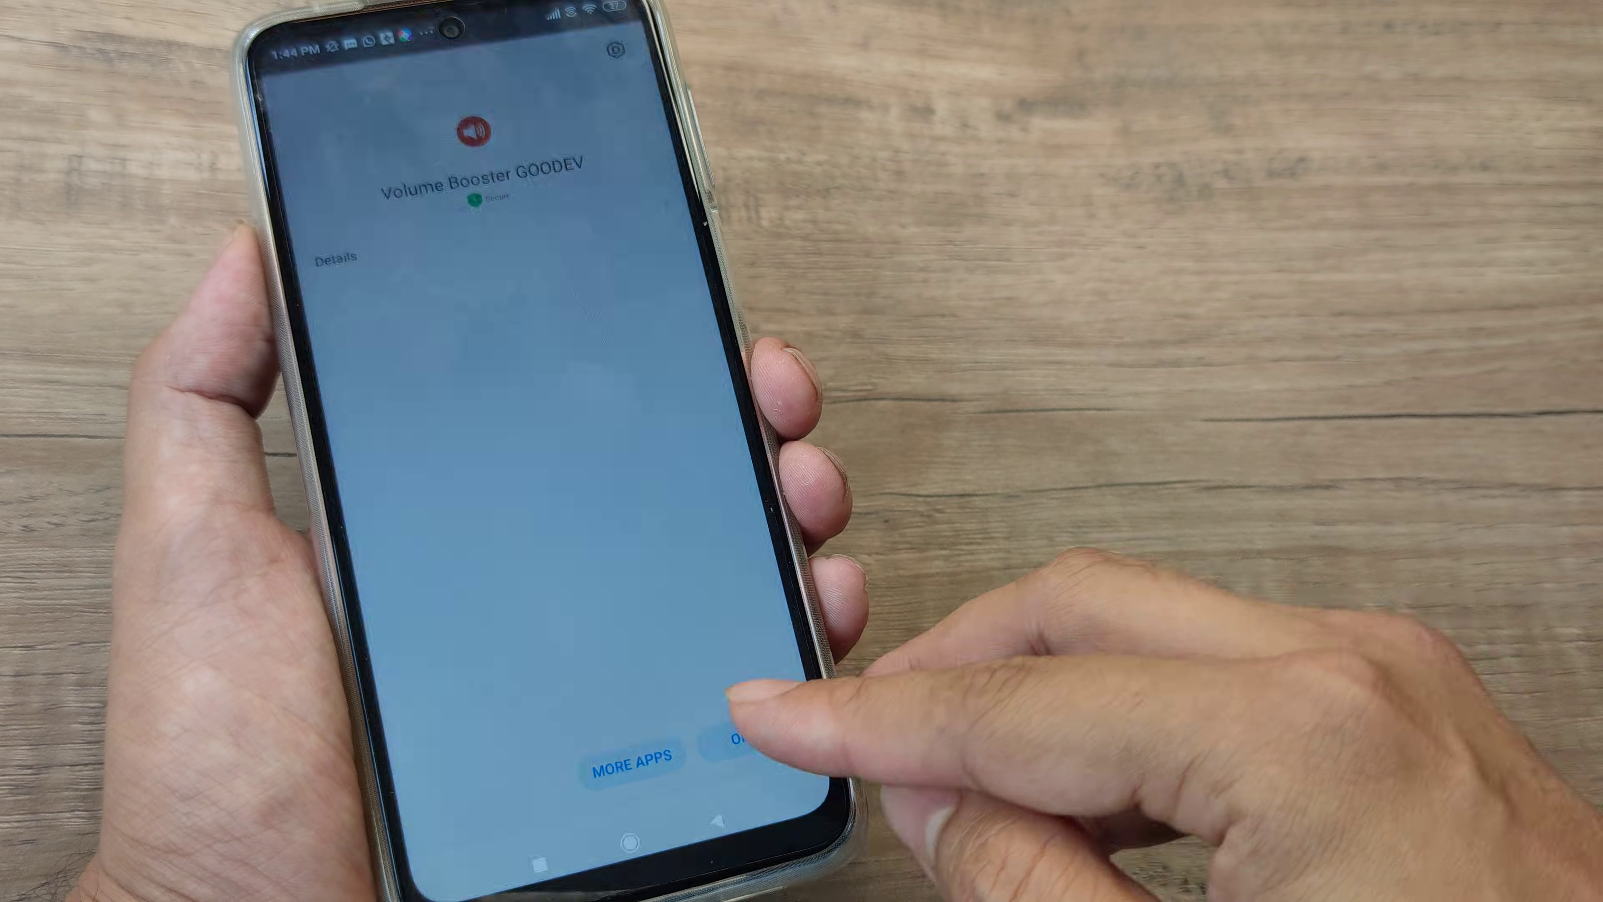
left_click(739, 744)
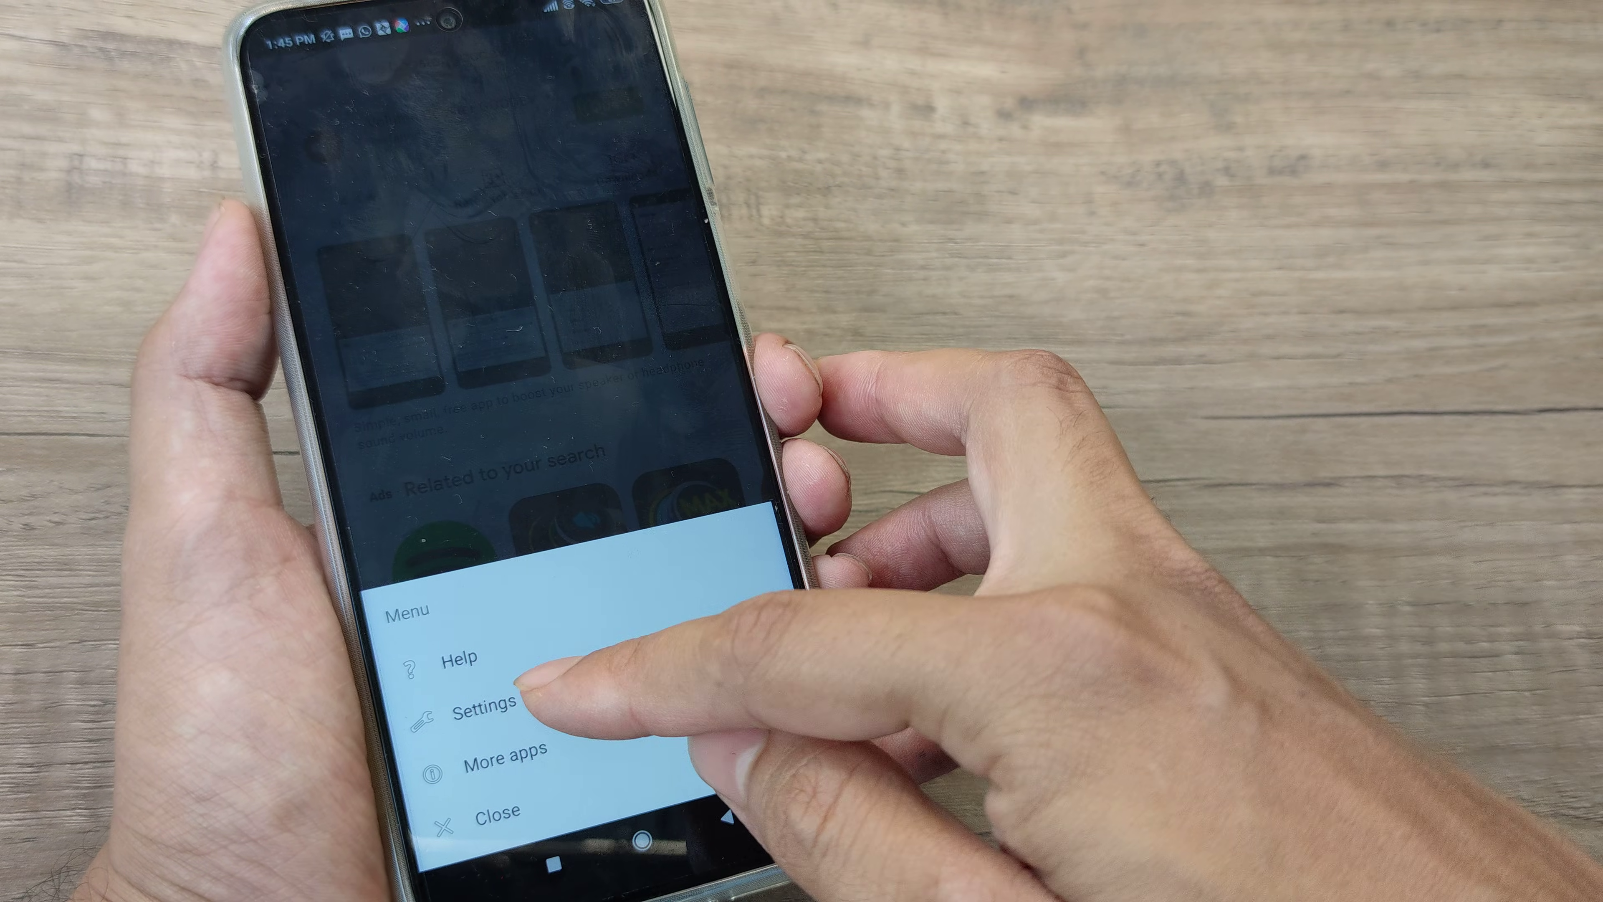
Step: Show the booster's Settings screen listing boot boost, volume control, non-uniform and maximum boost options
left_click(479, 713)
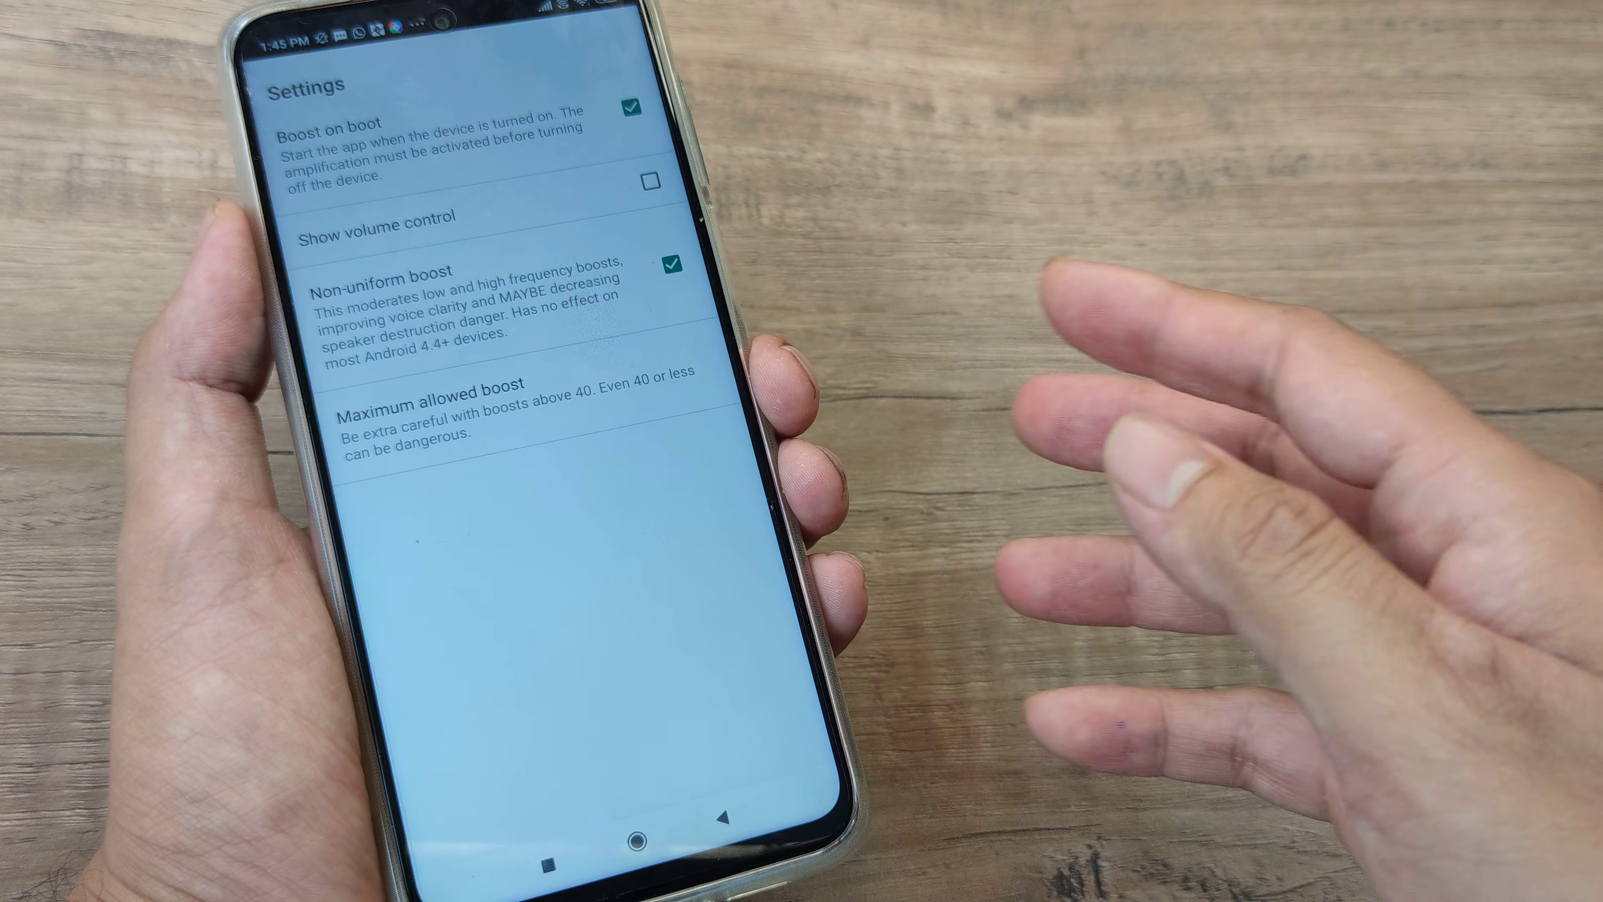